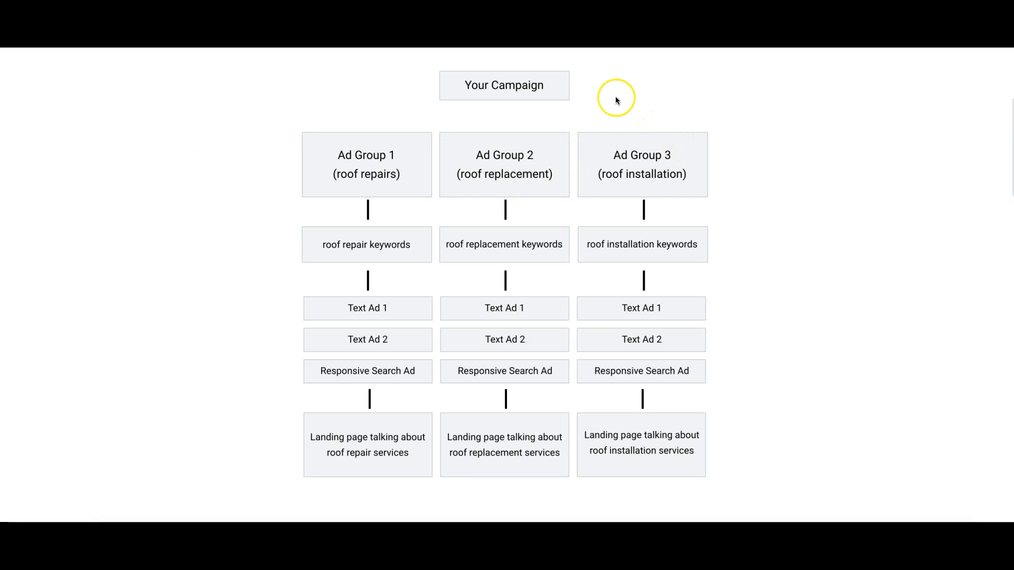
{"action": "mouse_move", "coordinate": [548, 117]}
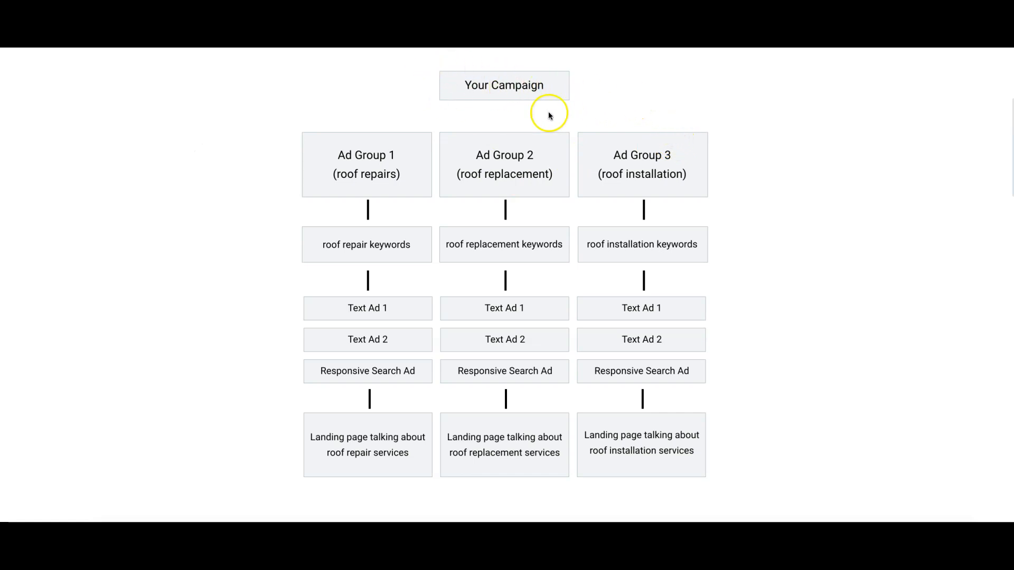
{"action": "mouse_move", "coordinate": [470, 99]}
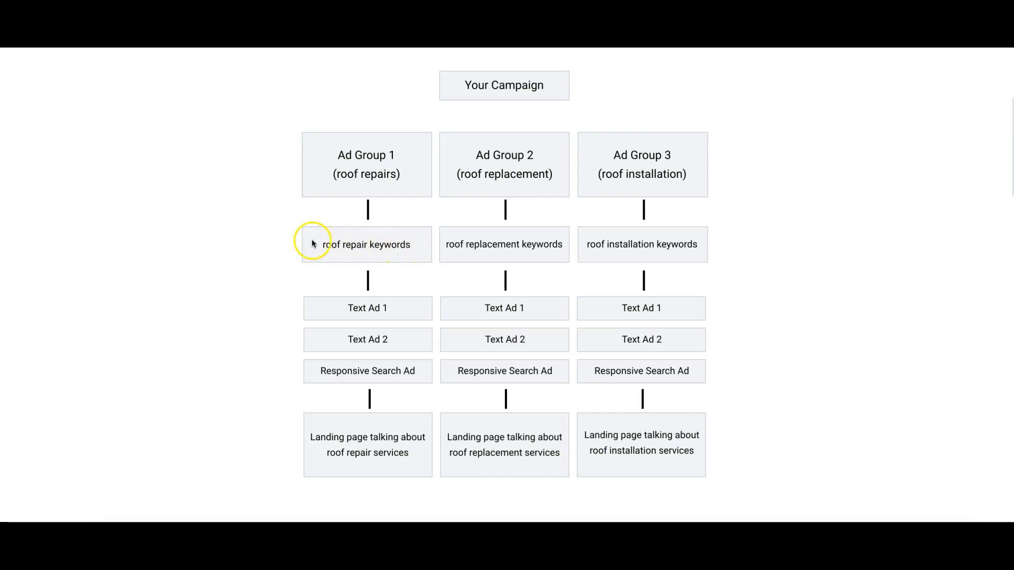
{"action": "mouse_move", "coordinate": [402, 251]}
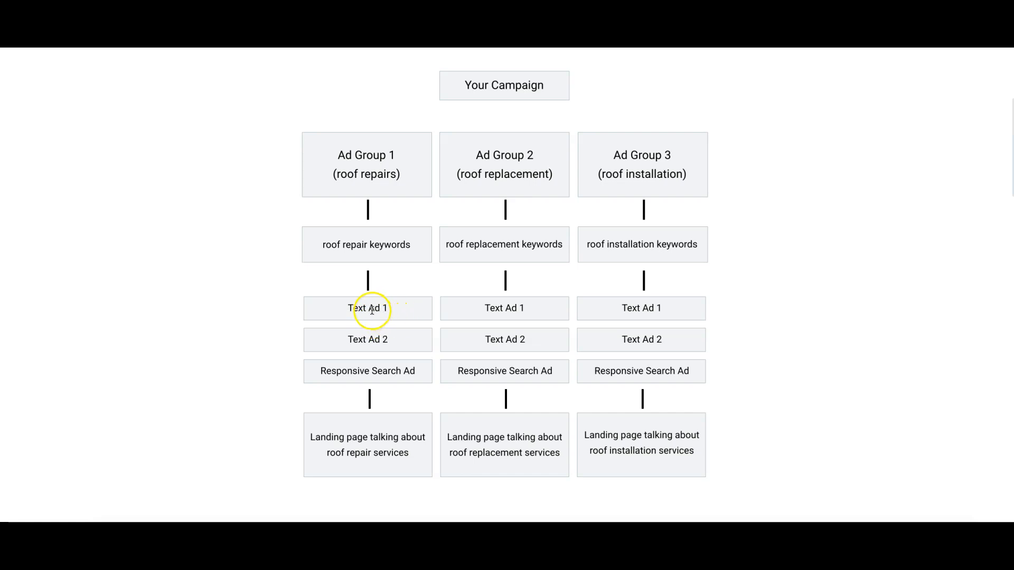
{"action": "mouse_move", "coordinate": [365, 375]}
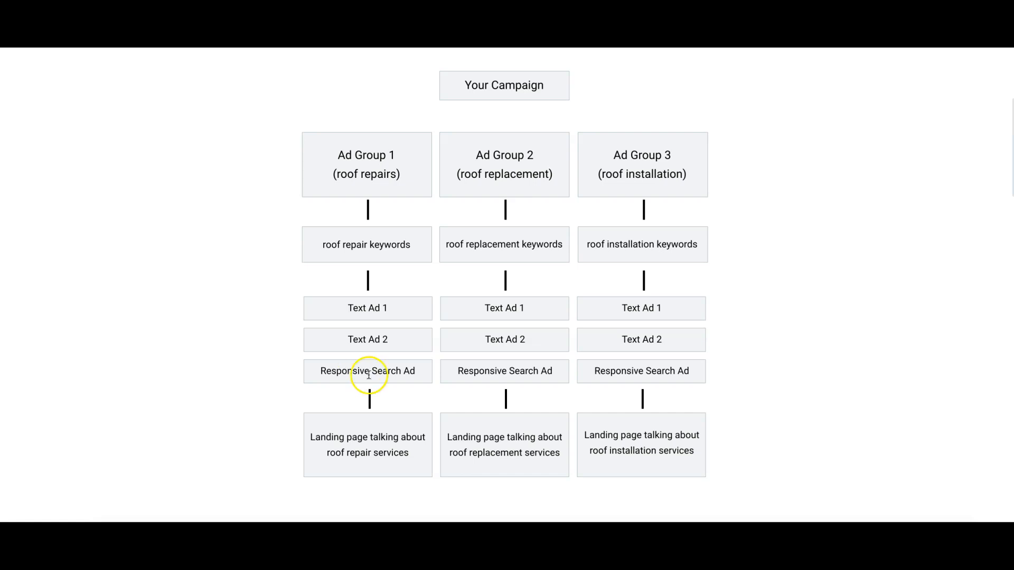
{"action": "mouse_move", "coordinate": [379, 335]}
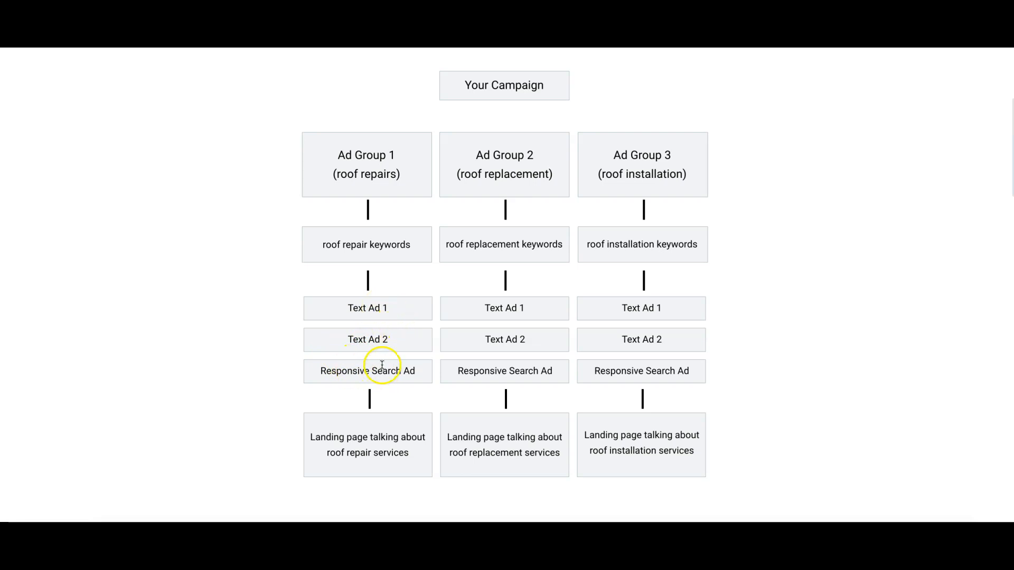
{"action": "mouse_move", "coordinate": [355, 299]}
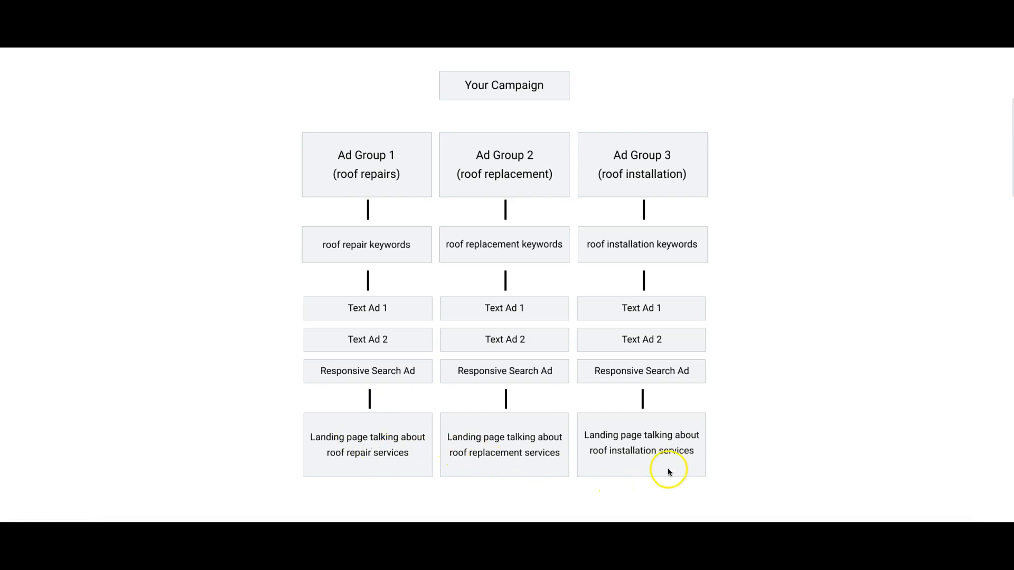
{"action": "mouse_move", "coordinate": [362, 446]}
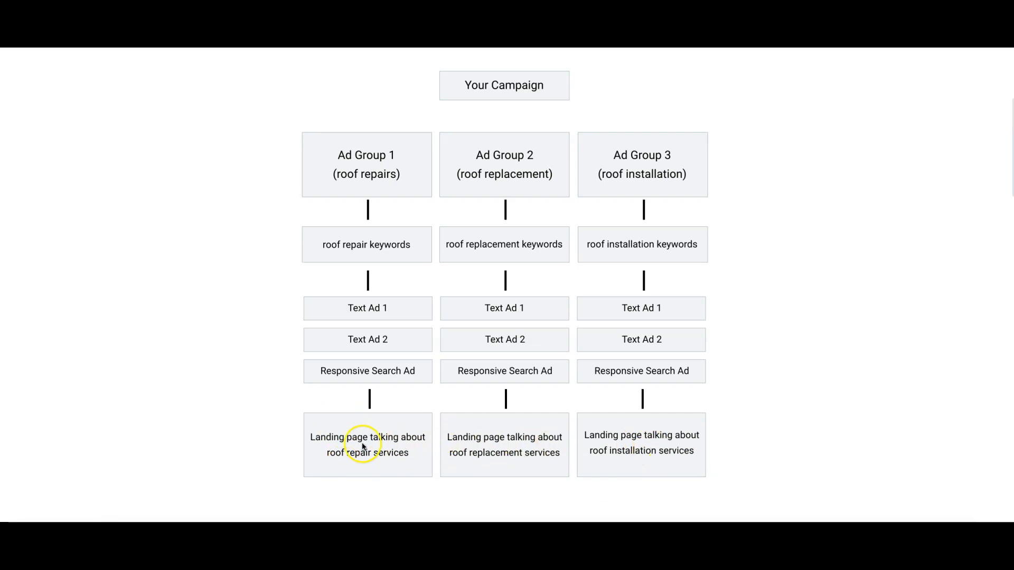
{"action": "mouse_move", "coordinate": [510, 453]}
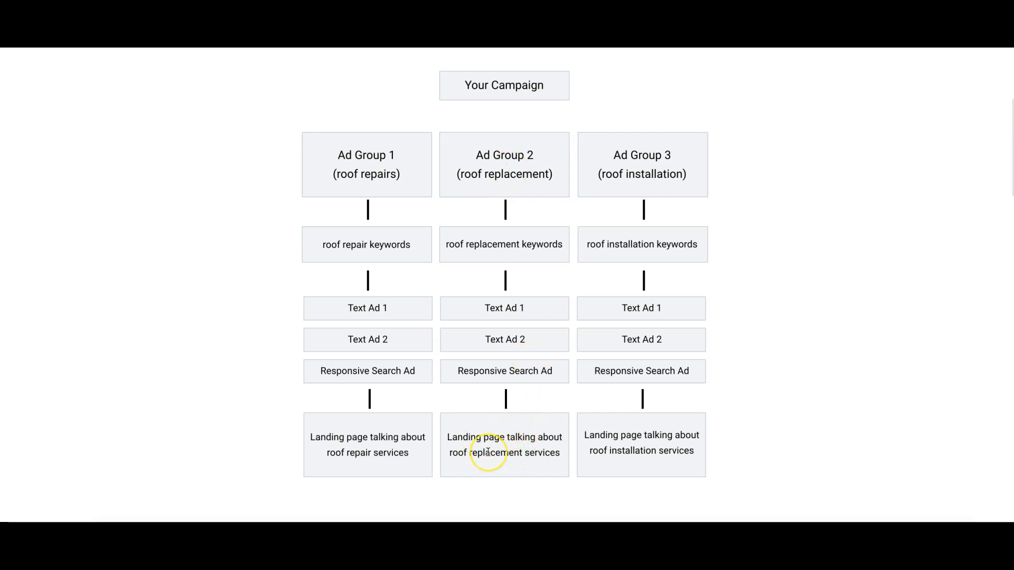
{"action": "mouse_move", "coordinate": [286, 309]}
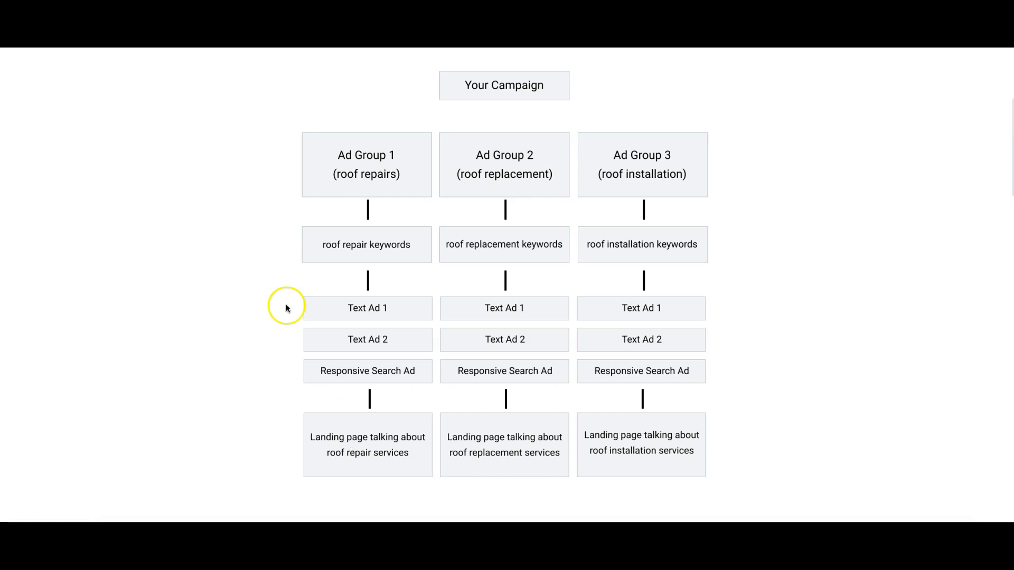
{"action": "mouse_move", "coordinate": [347, 244]}
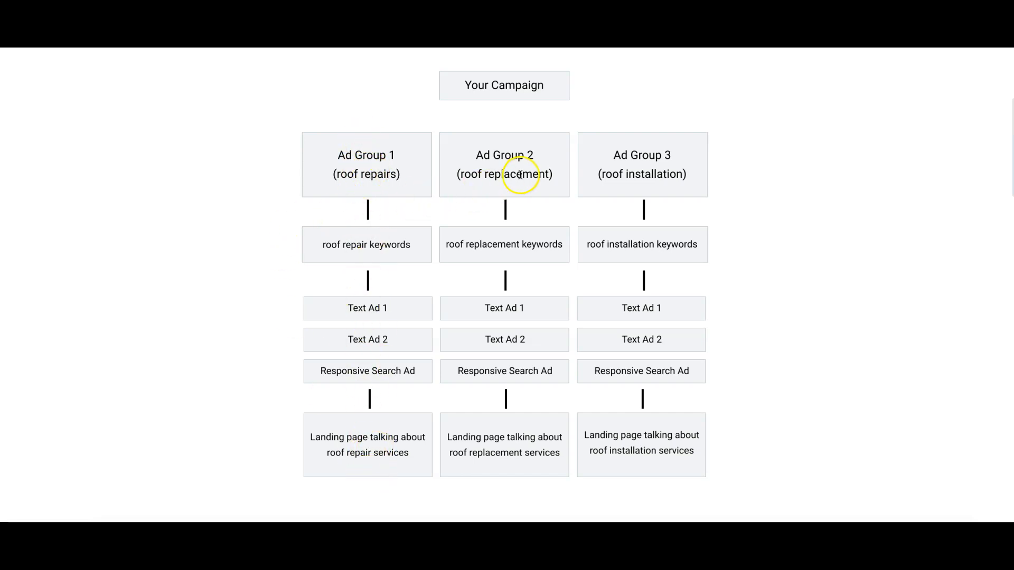
{"action": "mouse_move", "coordinate": [497, 249]}
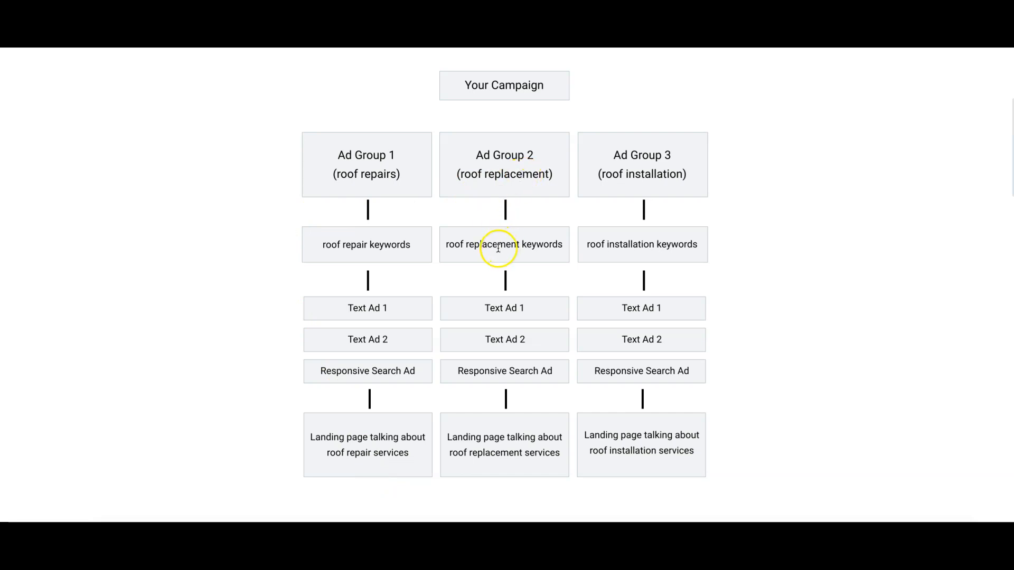
{"action": "mouse_move", "coordinate": [454, 244]}
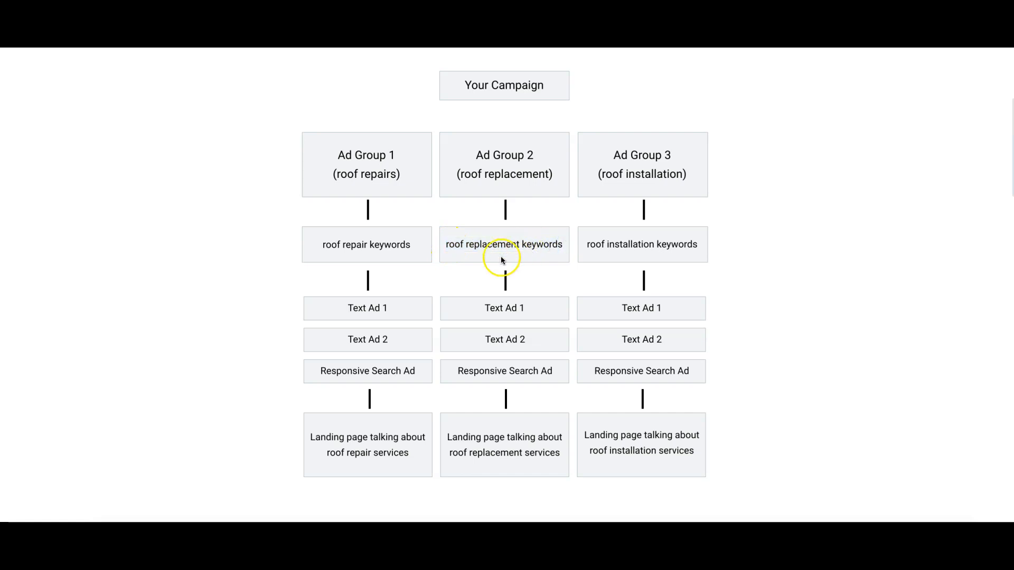
{"action": "mouse_move", "coordinate": [521, 344]}
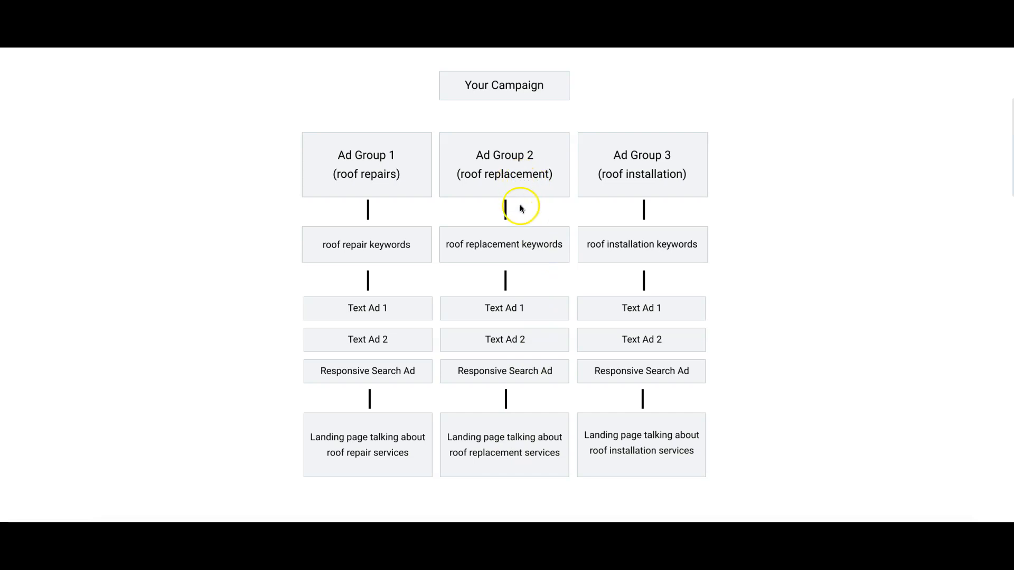
{"action": "mouse_move", "coordinate": [516, 345]}
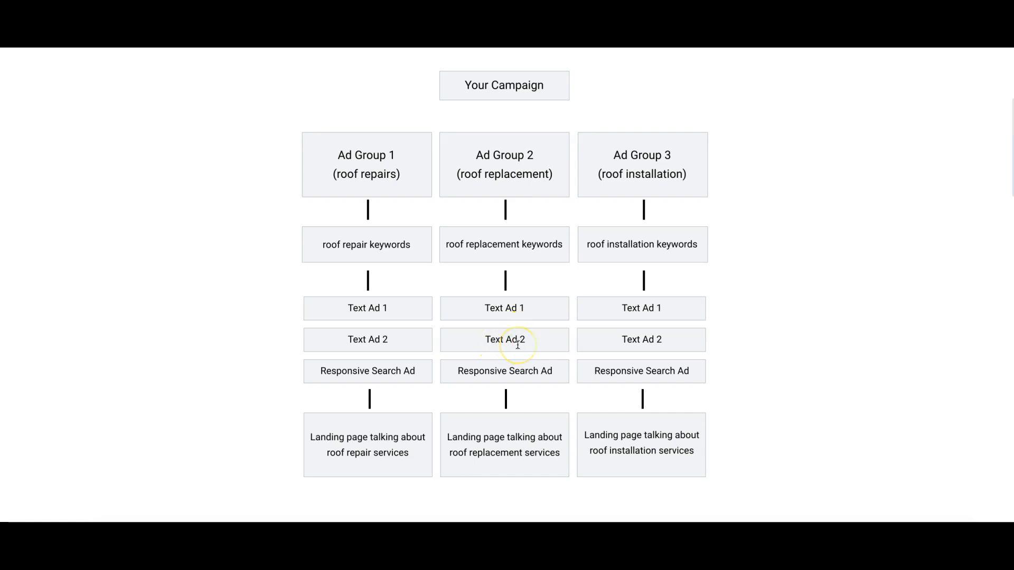
{"action": "mouse_move", "coordinate": [509, 398]}
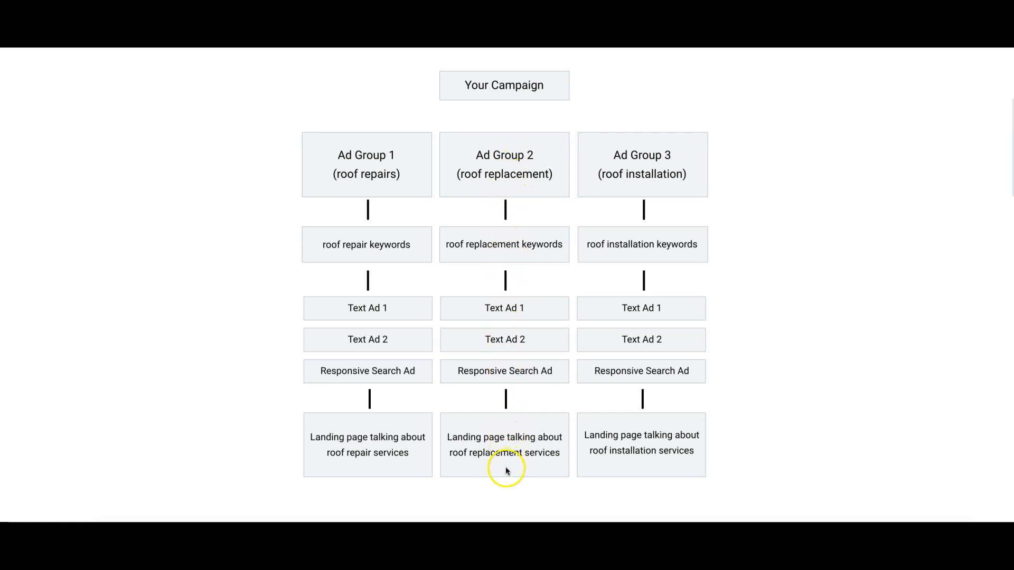
{"action": "mouse_move", "coordinate": [635, 171]}
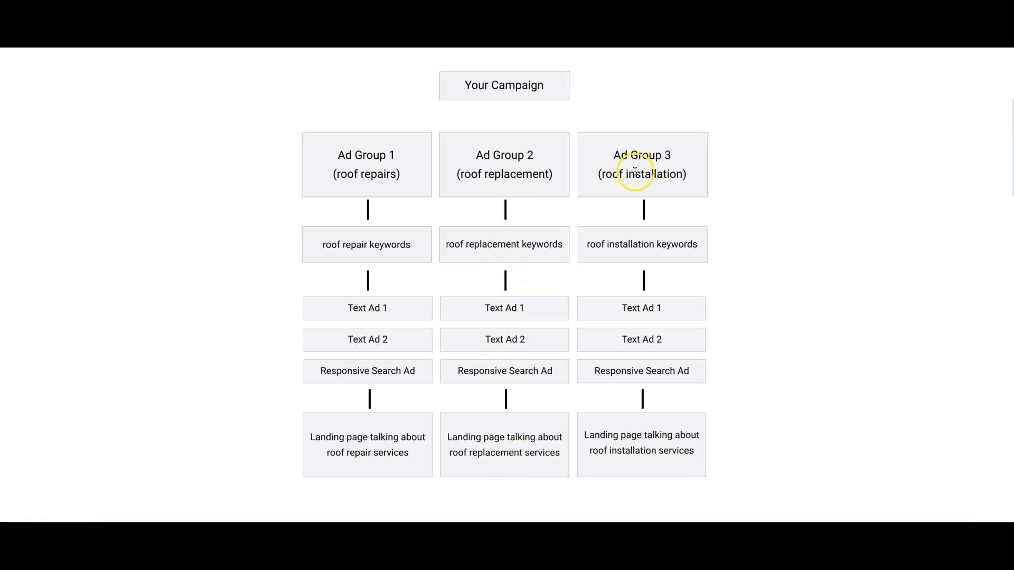
{"action": "mouse_move", "coordinate": [596, 252]}
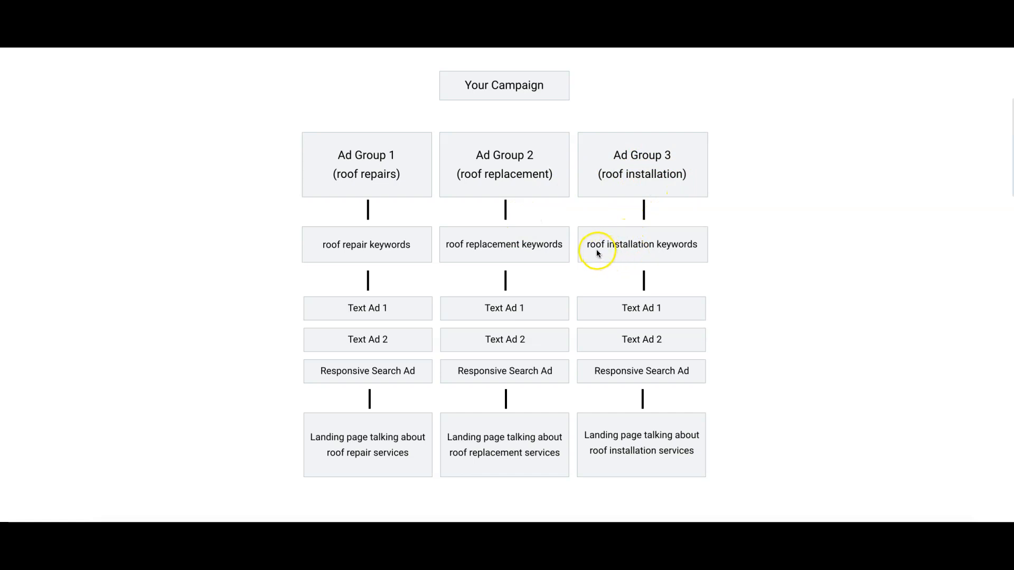
{"action": "mouse_move", "coordinate": [679, 366]}
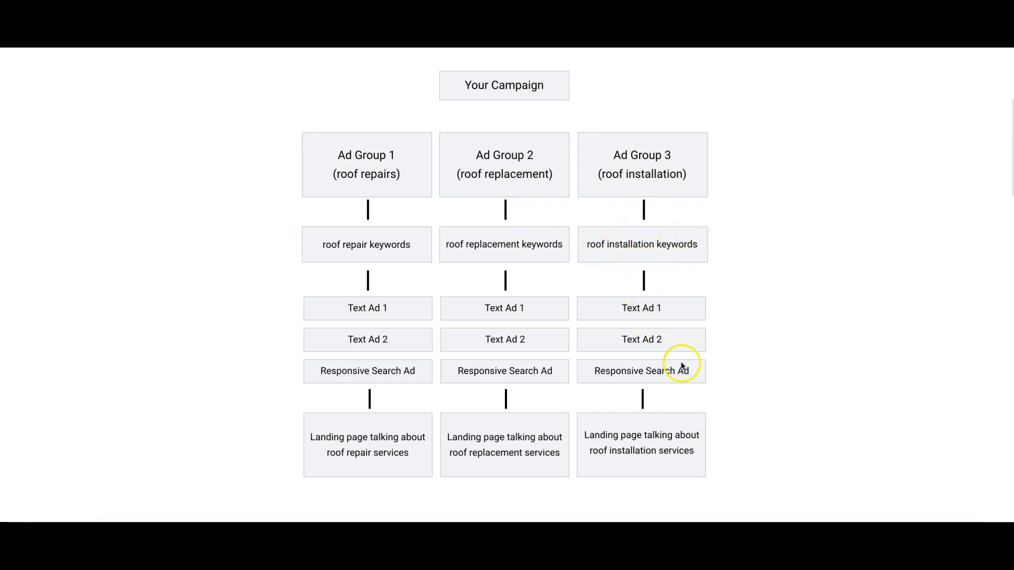
{"action": "mouse_move", "coordinate": [654, 439]}
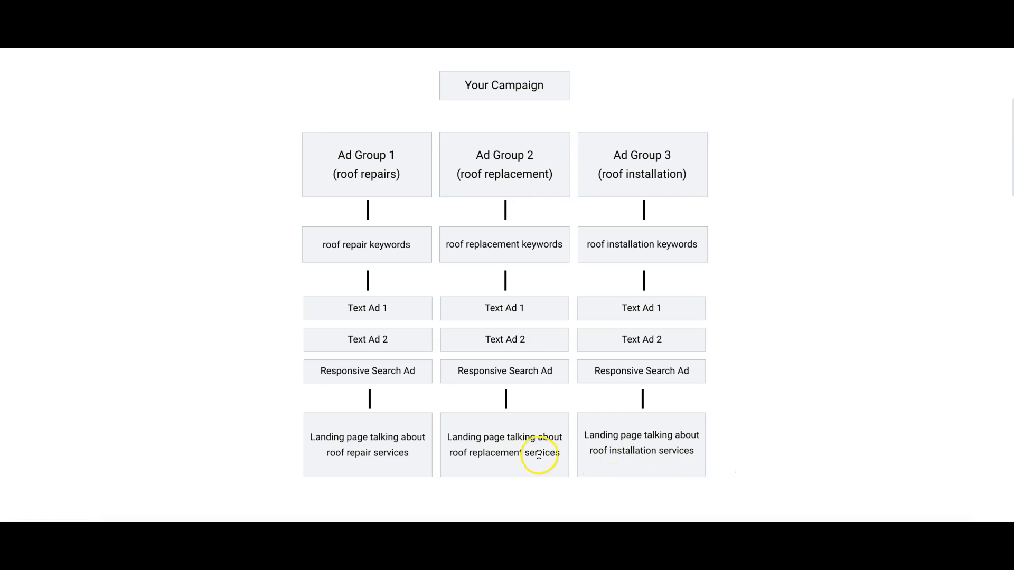
{"action": "mouse_move", "coordinate": [769, 405]}
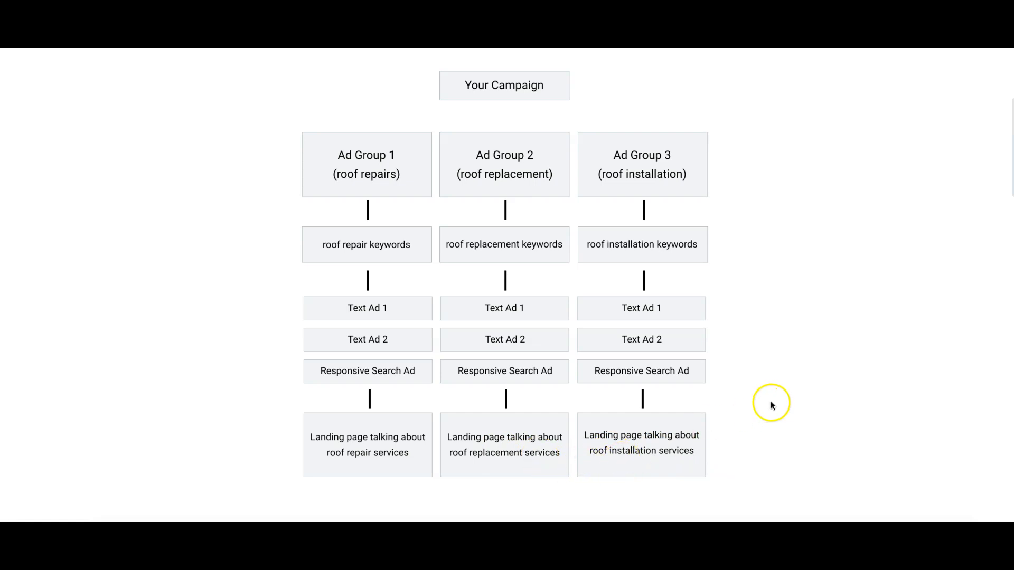
{"action": "mouse_move", "coordinate": [764, 175]}
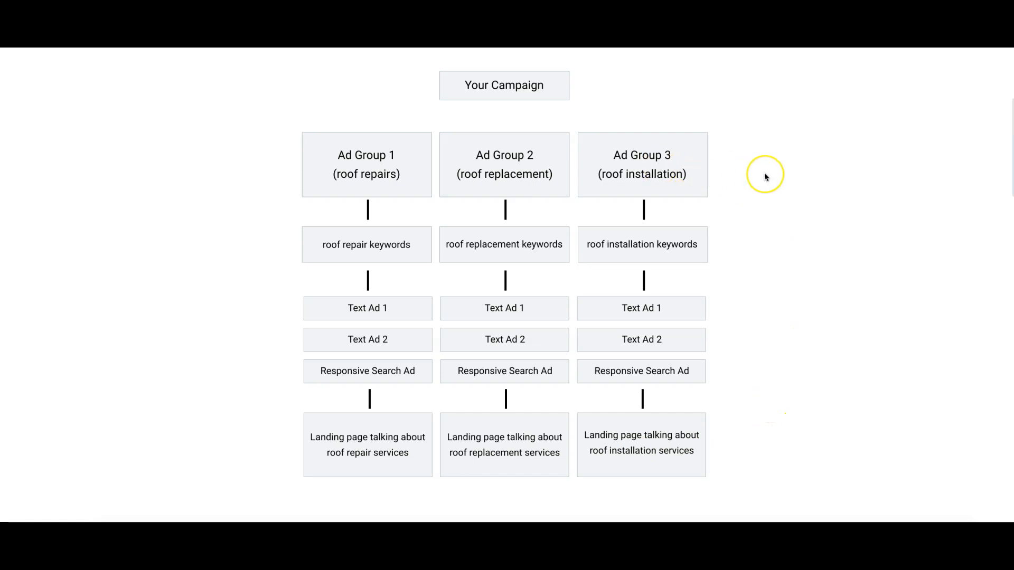
{"action": "mouse_move", "coordinate": [741, 171]}
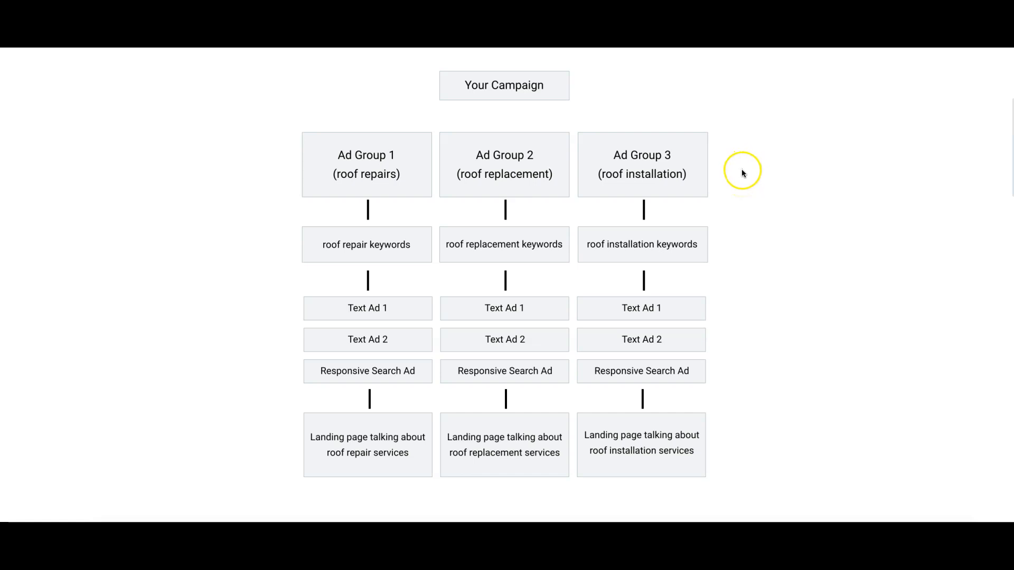
{"action": "mouse_move", "coordinate": [836, 180]}
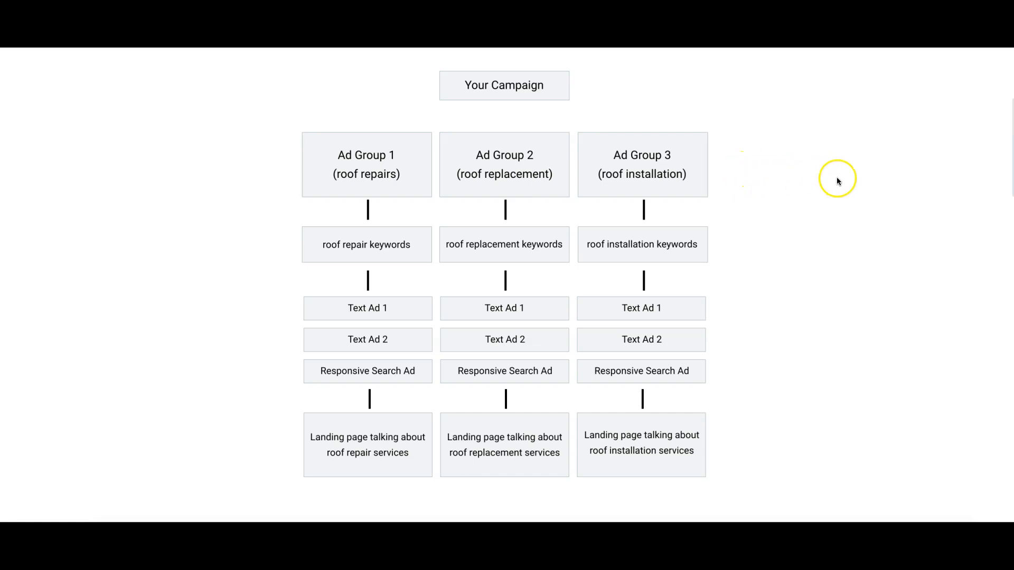
{"action": "mouse_move", "coordinate": [738, 179]}
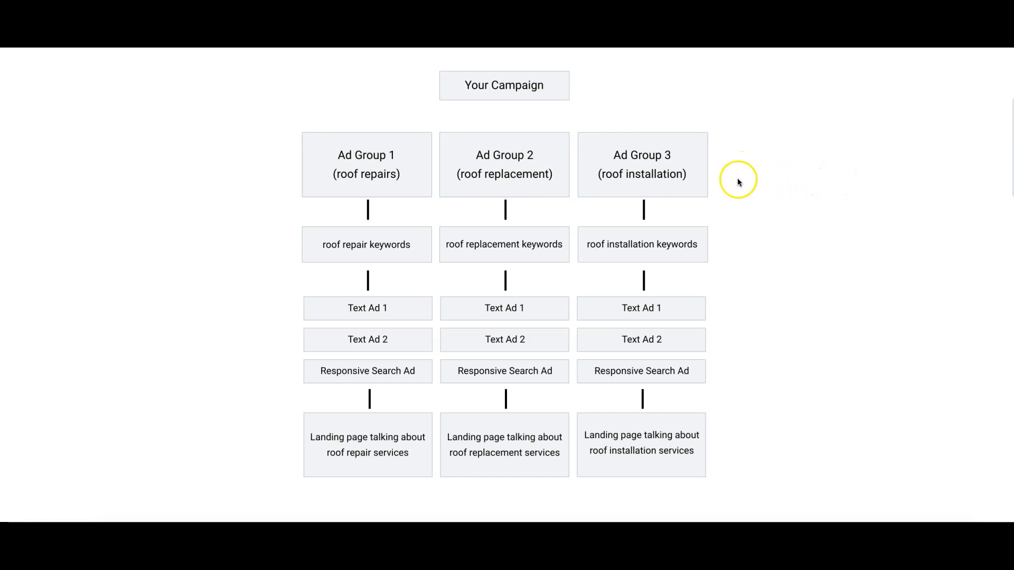
{"action": "mouse_move", "coordinate": [819, 172]}
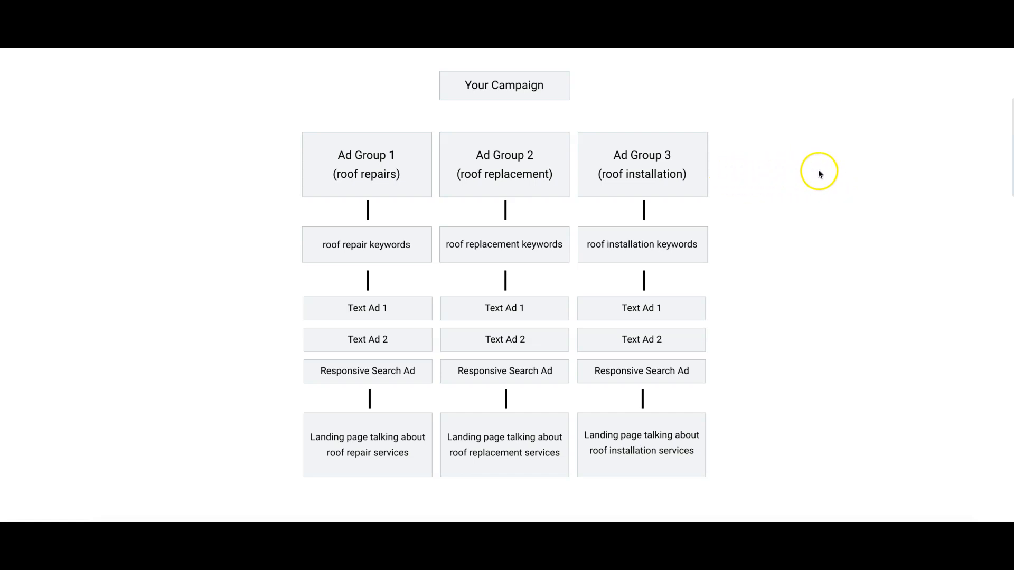
{"action": "mouse_move", "coordinate": [816, 246]}
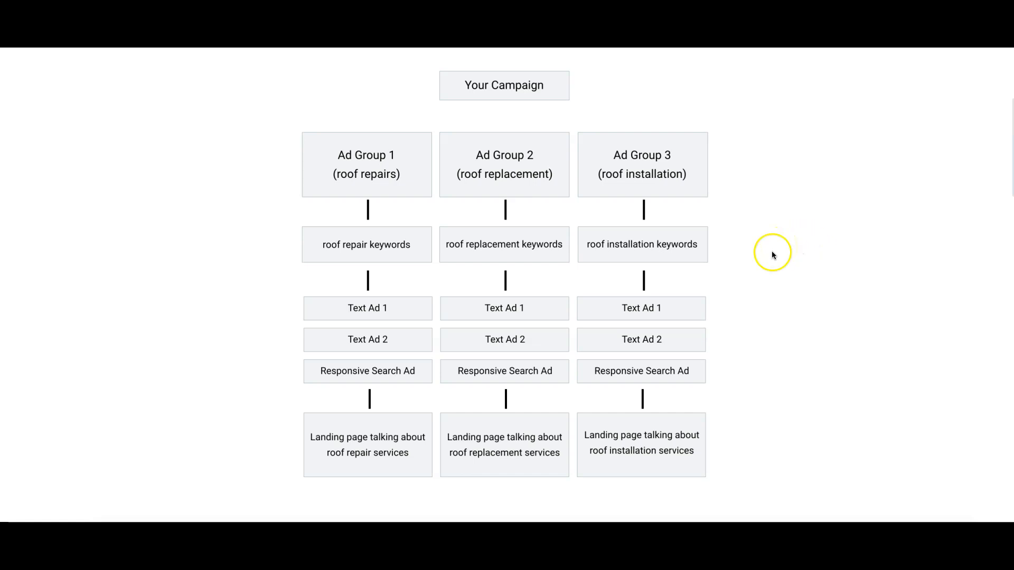
{"action": "mouse_move", "coordinate": [645, 302]}
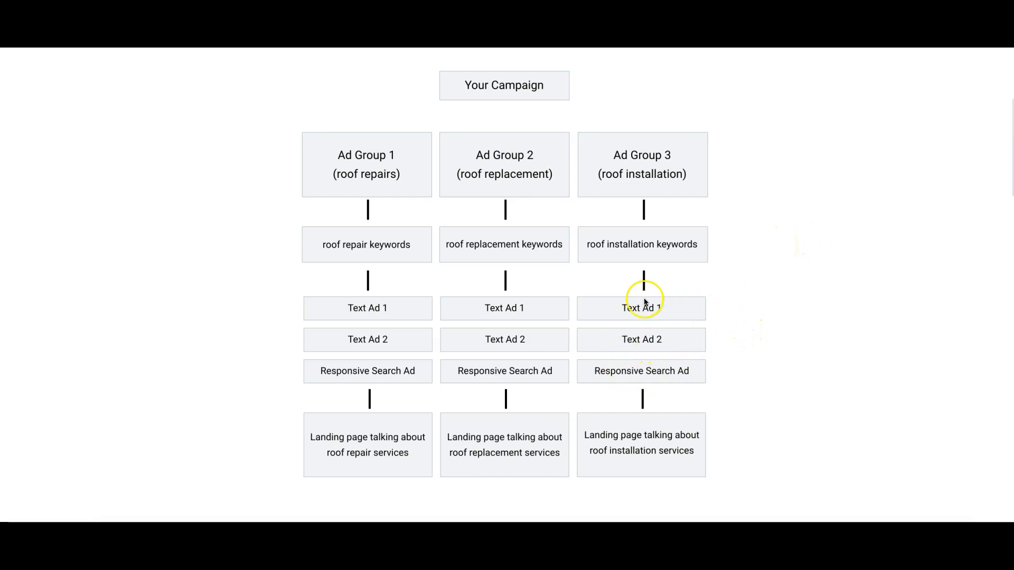
{"action": "mouse_move", "coordinate": [612, 335]}
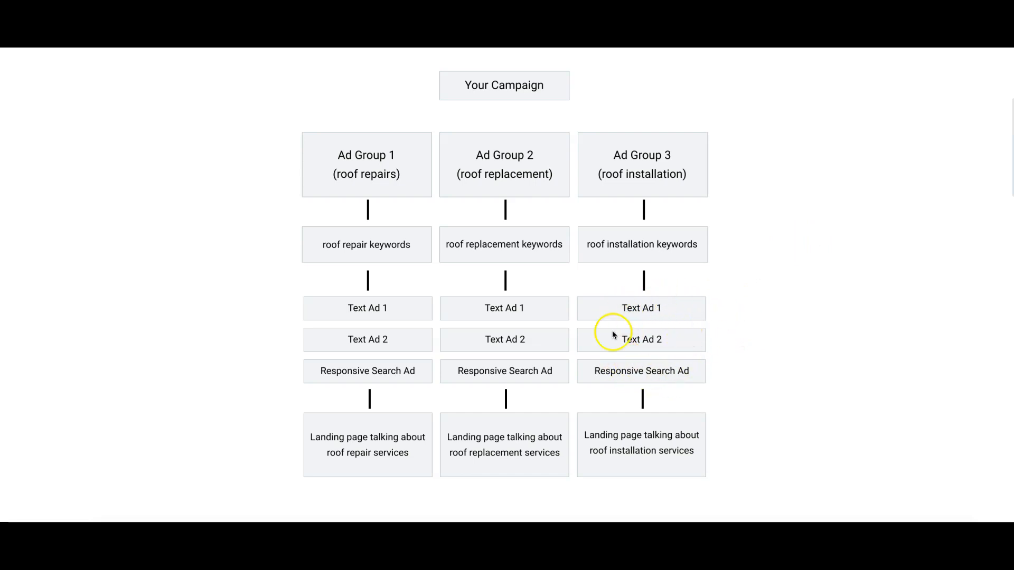
{"action": "mouse_move", "coordinate": [681, 451]}
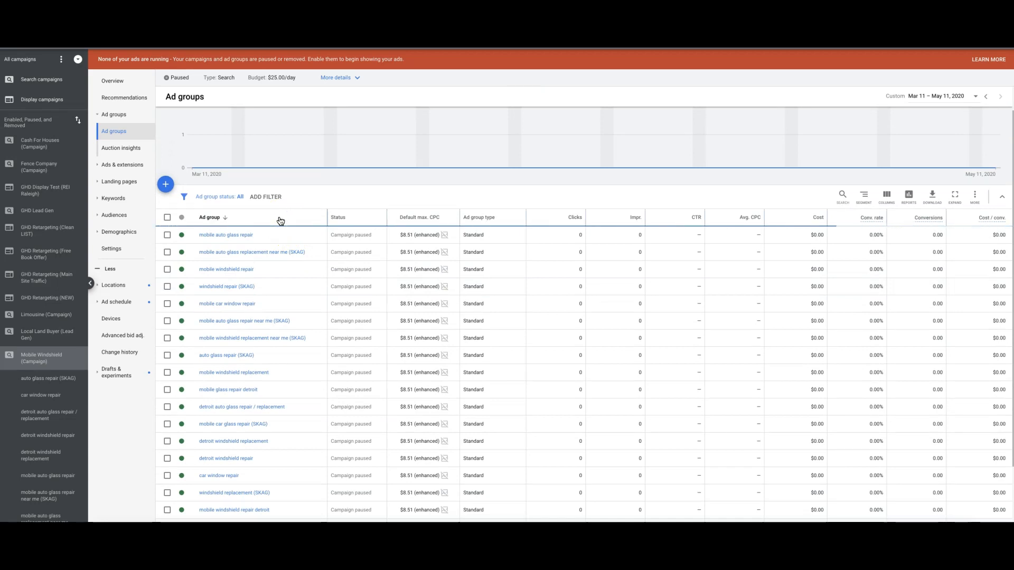
{"action": "mouse_move", "coordinate": [317, 389]}
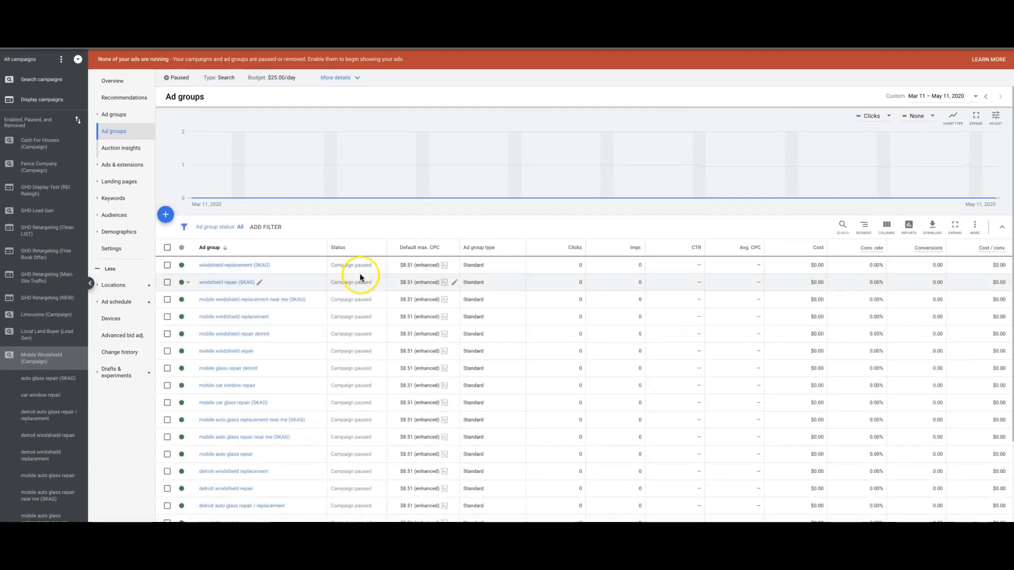
Enter the car window repair ad group to show its six exact/phrase-match keywords.
{"action": "left_click", "coordinate": [224, 247]}
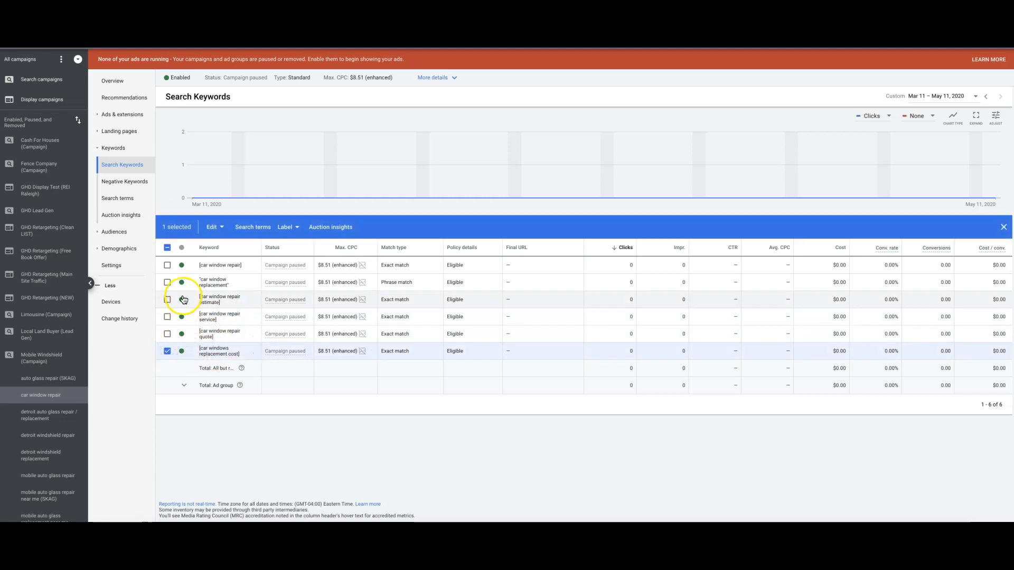
Delete the two replacement keywords, leaving four exact-match car window repair keywords.
{"action": "left_click", "coordinate": [212, 227]}
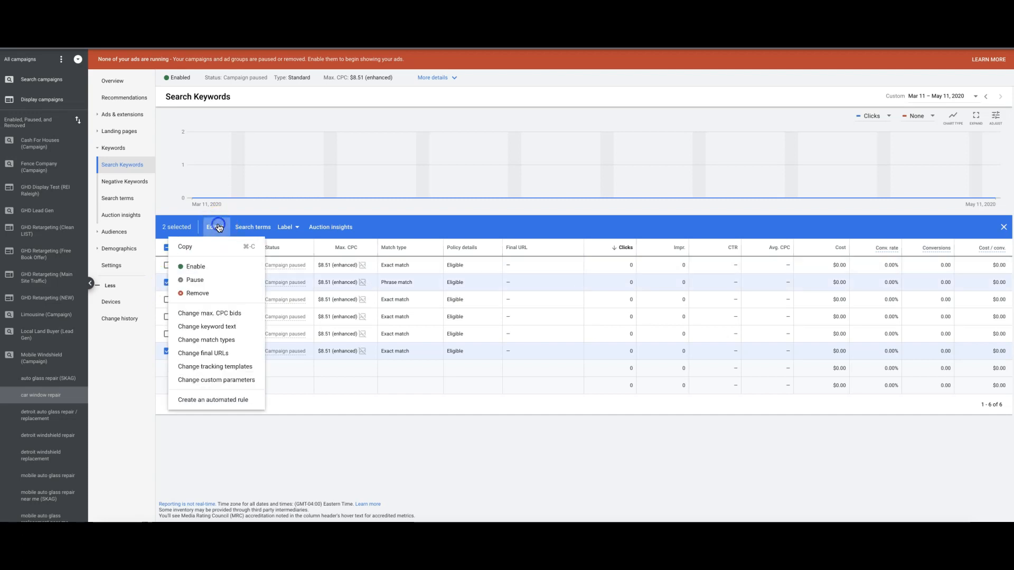
{"action": "left_click", "coordinate": [198, 292]}
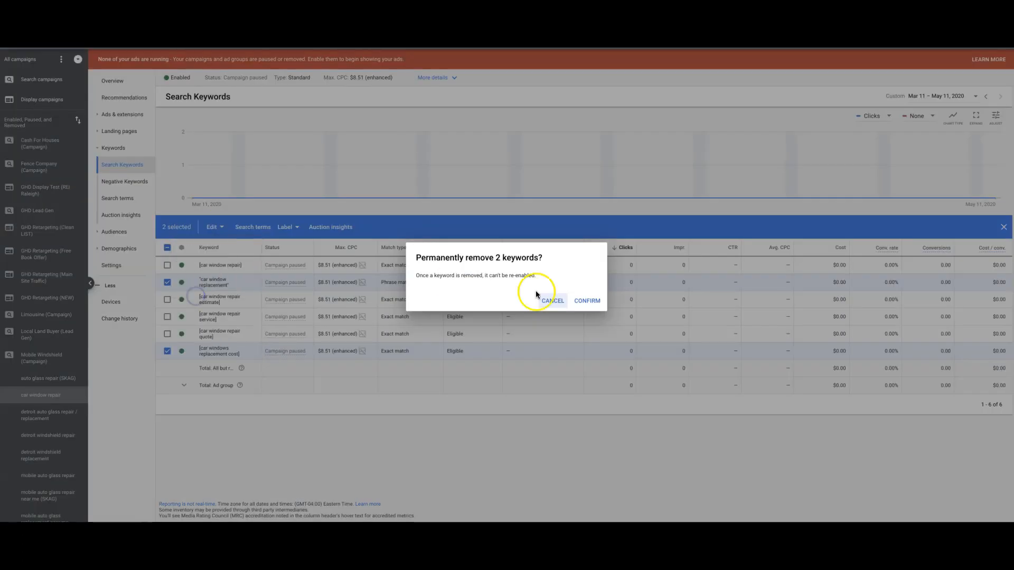
{"action": "left_click", "coordinate": [586, 301]}
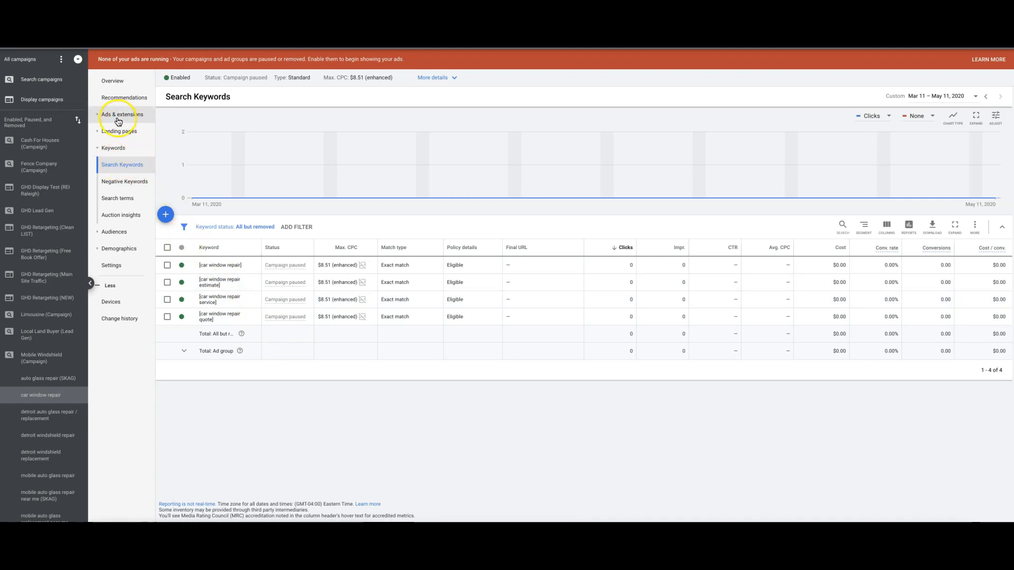
List the group's three expanded text ads, peeking into the first ad's editor and backing out.
{"action": "left_click", "coordinate": [122, 114]}
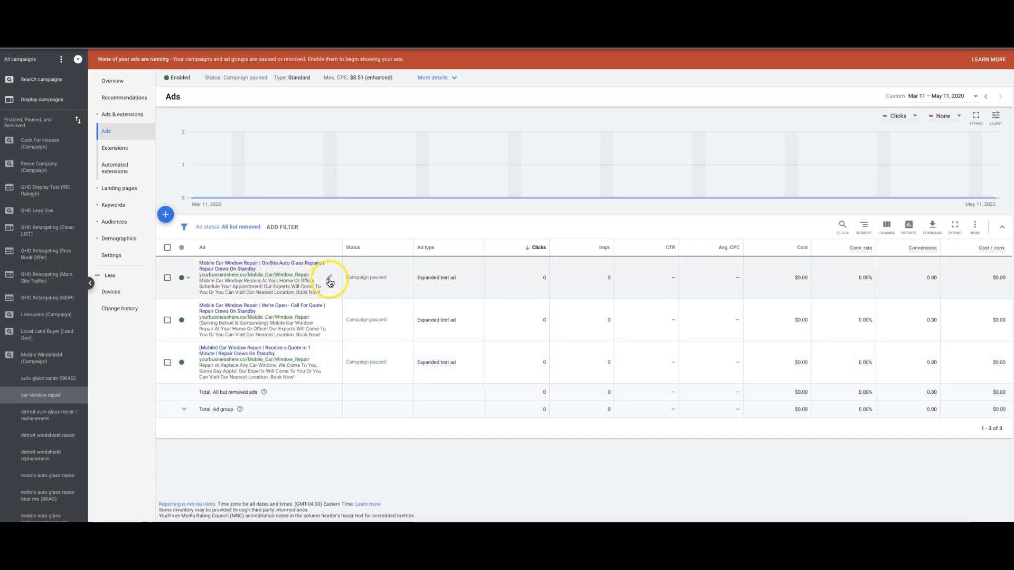
{"action": "left_click", "coordinate": [329, 281]}
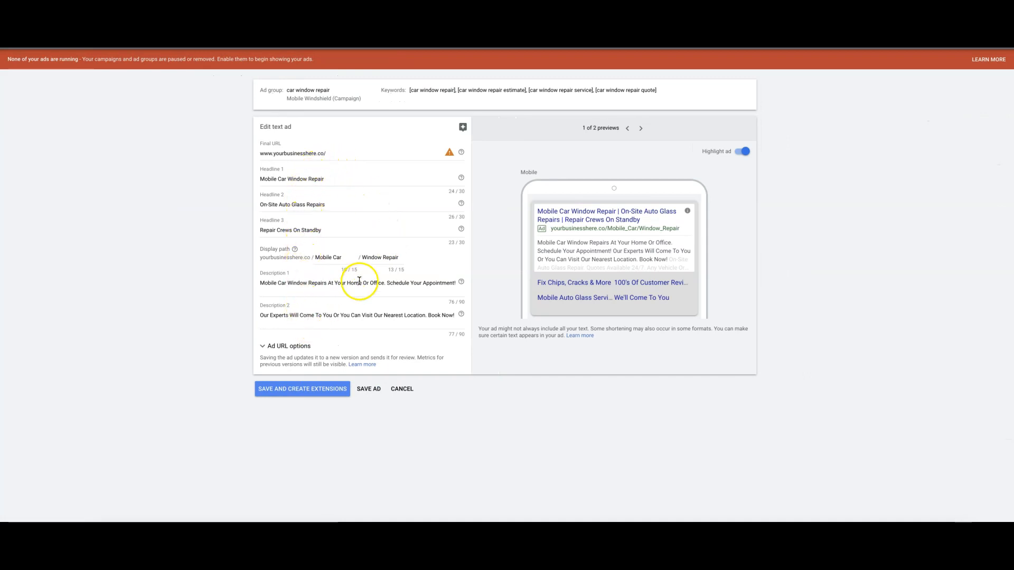
{"action": "left_click", "coordinate": [401, 389]}
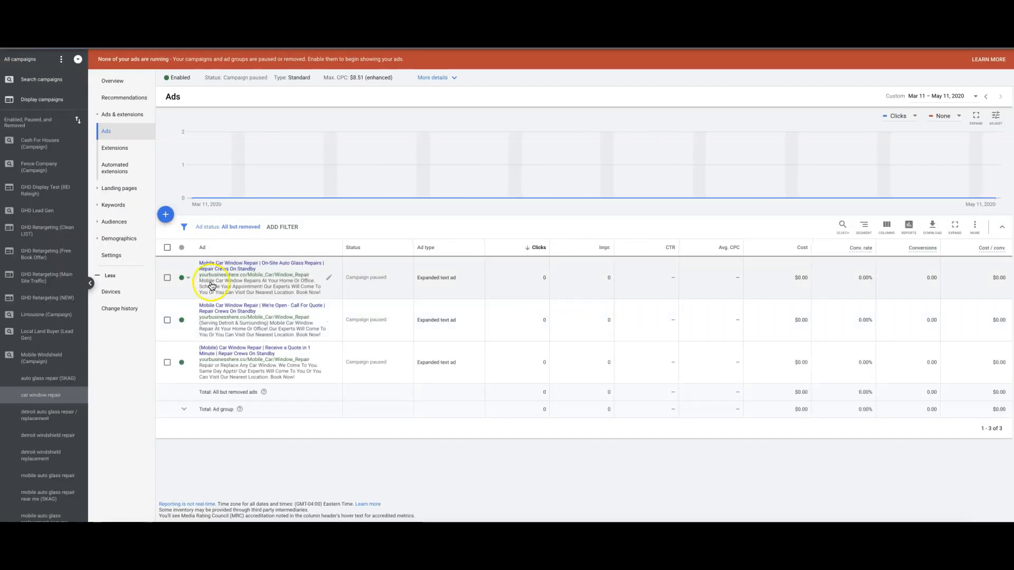
Start a new responsive search ad and add the suggested headline 'Get A Free Quote Today'.
{"action": "left_click", "coordinate": [164, 214]}
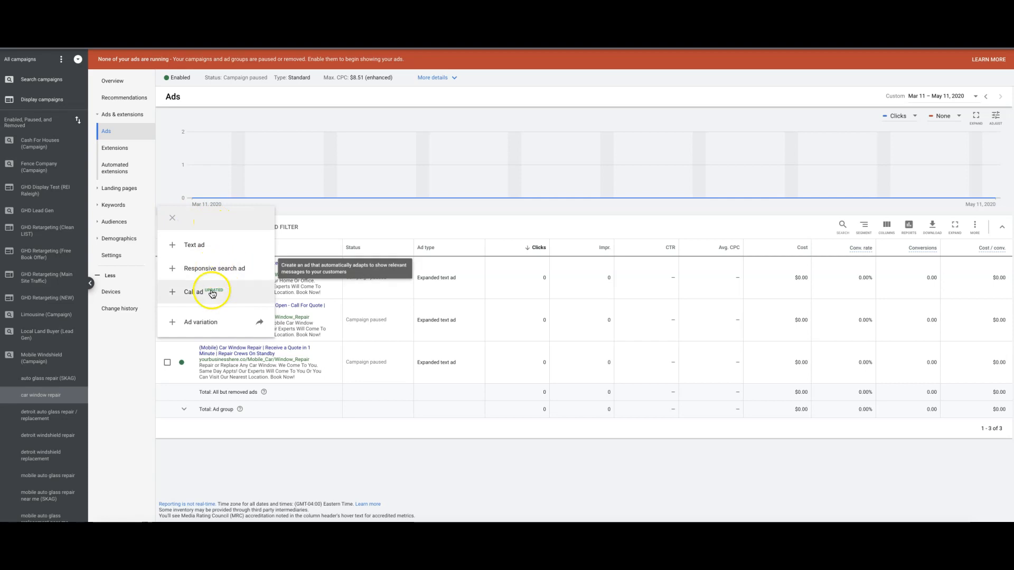
{"action": "left_click", "coordinate": [214, 268]}
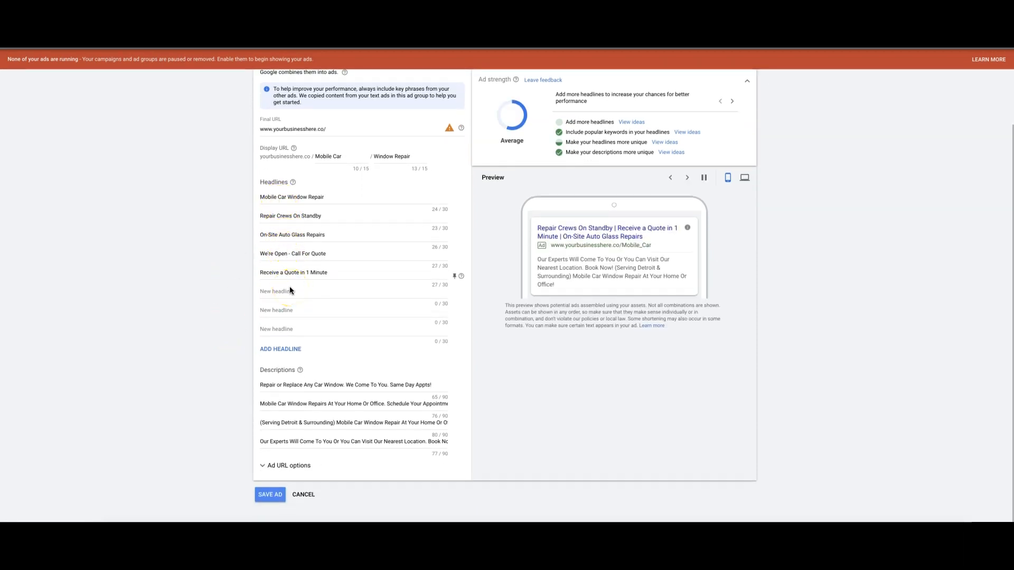
{"action": "left_click", "coordinate": [291, 291]}
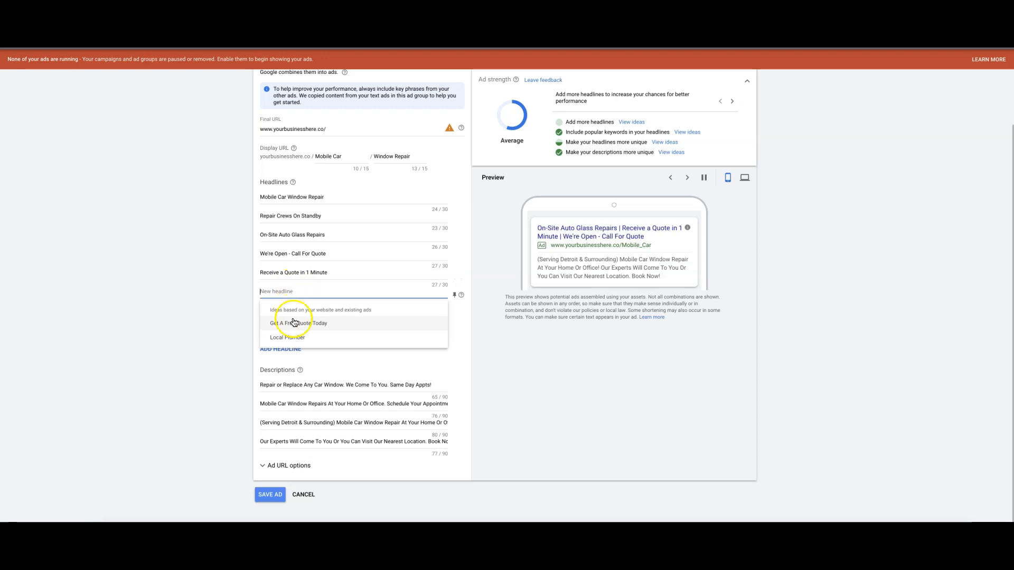
{"action": "left_click", "coordinate": [298, 323]}
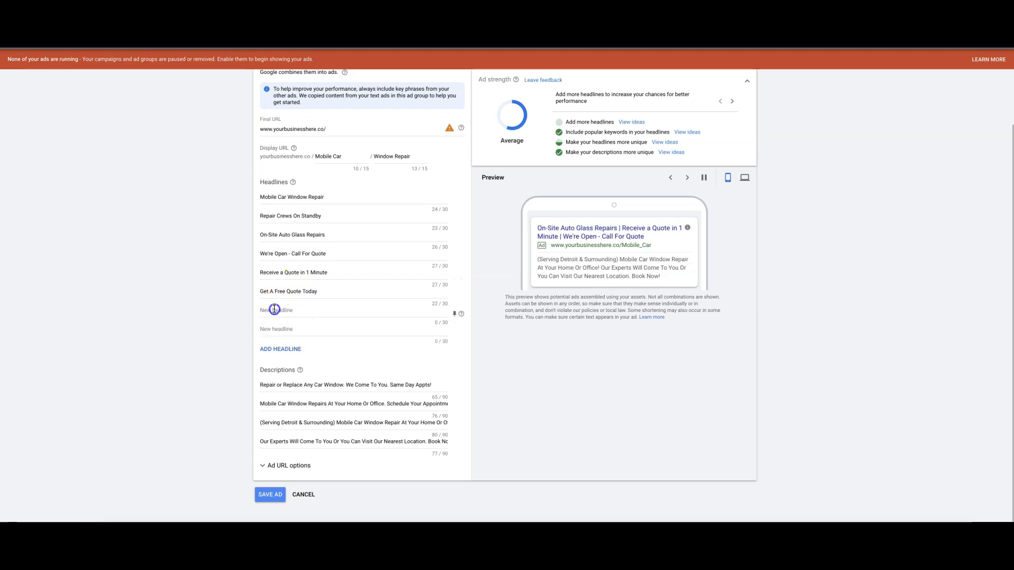
Add the headline 'bbb accredited', then abandon the ad without saving.
{"action": "left_click", "coordinate": [275, 309]}
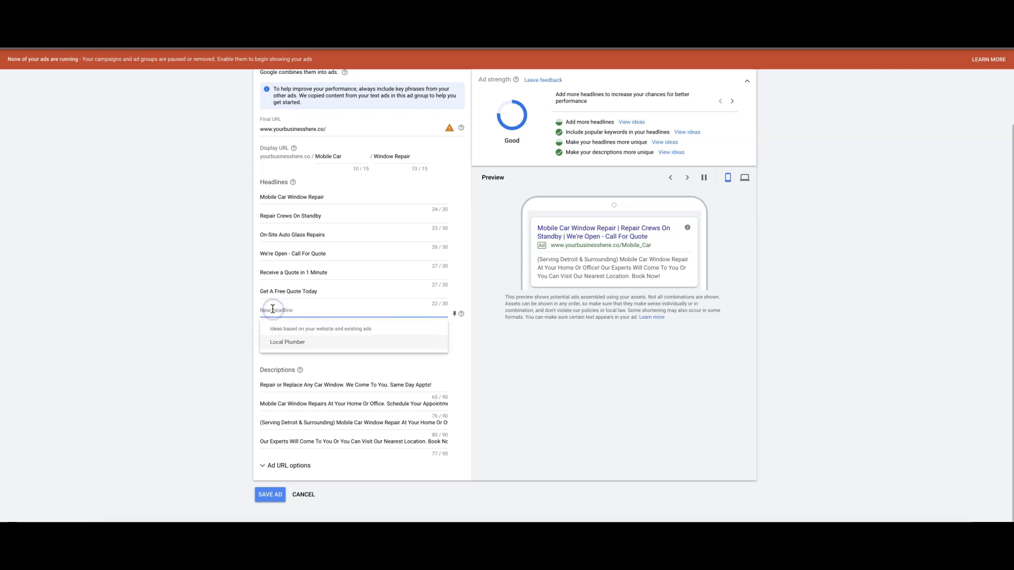
{"action": "type", "text": "bbb"}
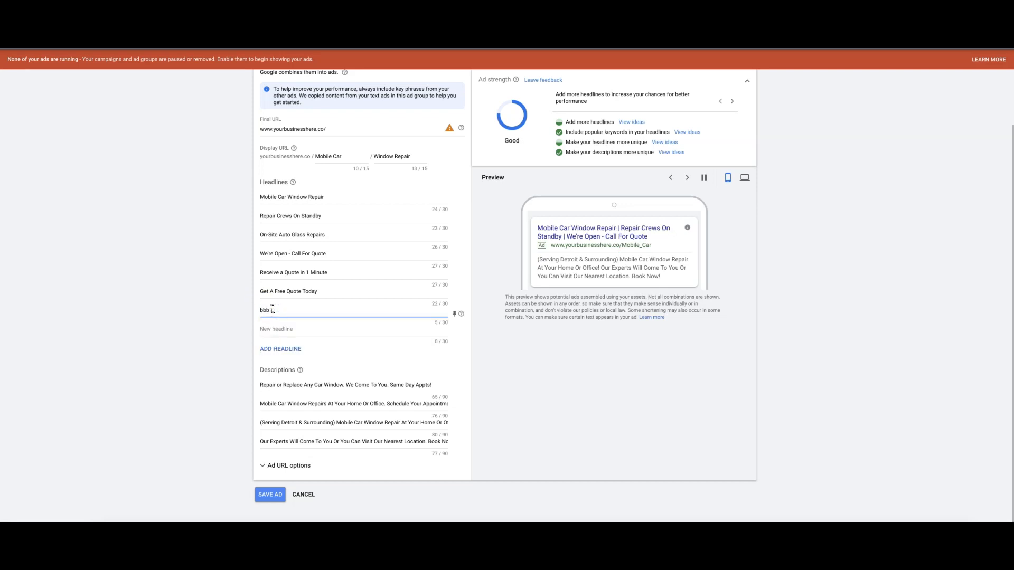
{"action": "type", "text": "accredited"}
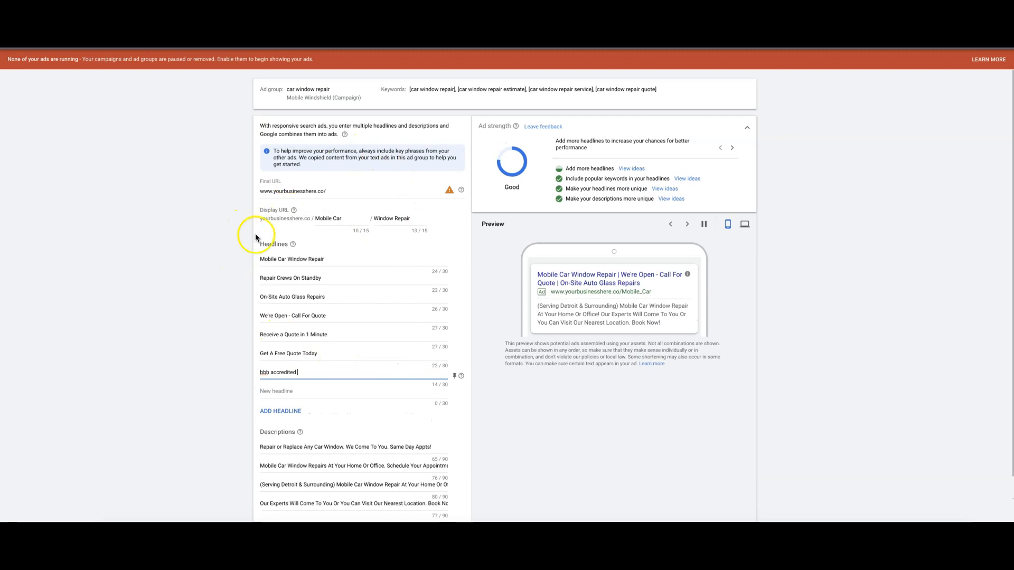
{"action": "mouse_move", "coordinate": [396, 437]}
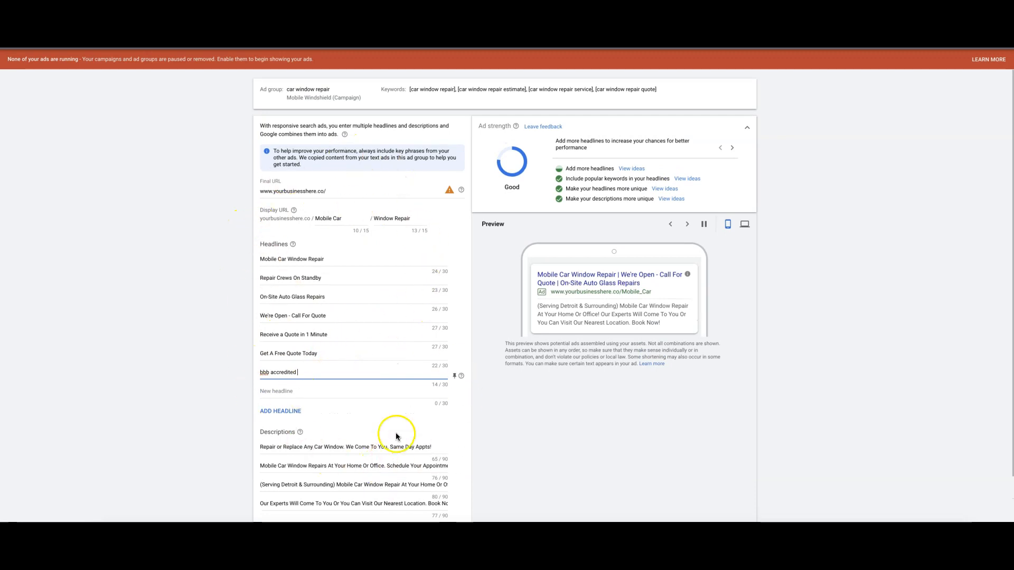
{"action": "left_click", "coordinate": [304, 495]}
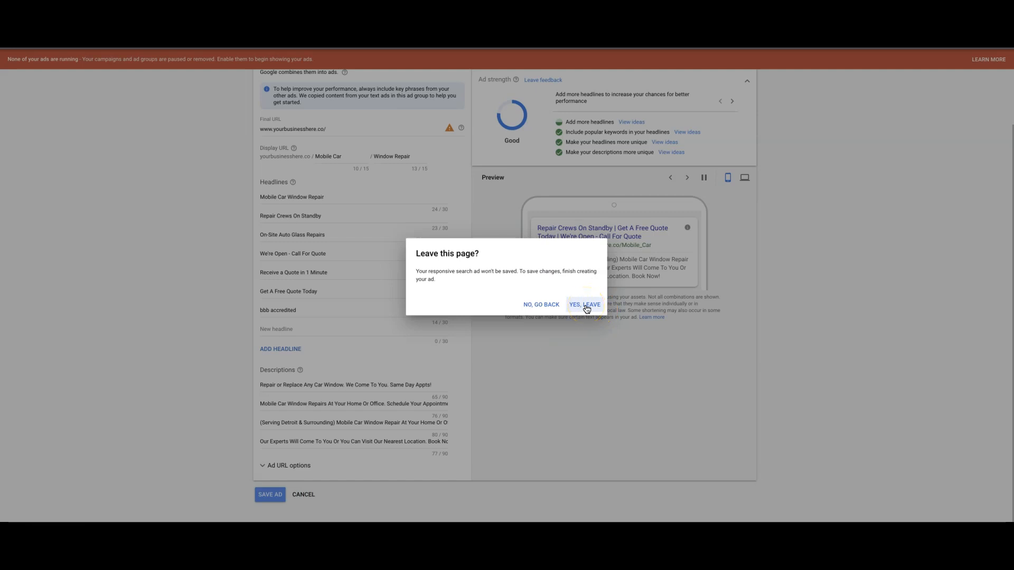
{"action": "left_click", "coordinate": [584, 304]}
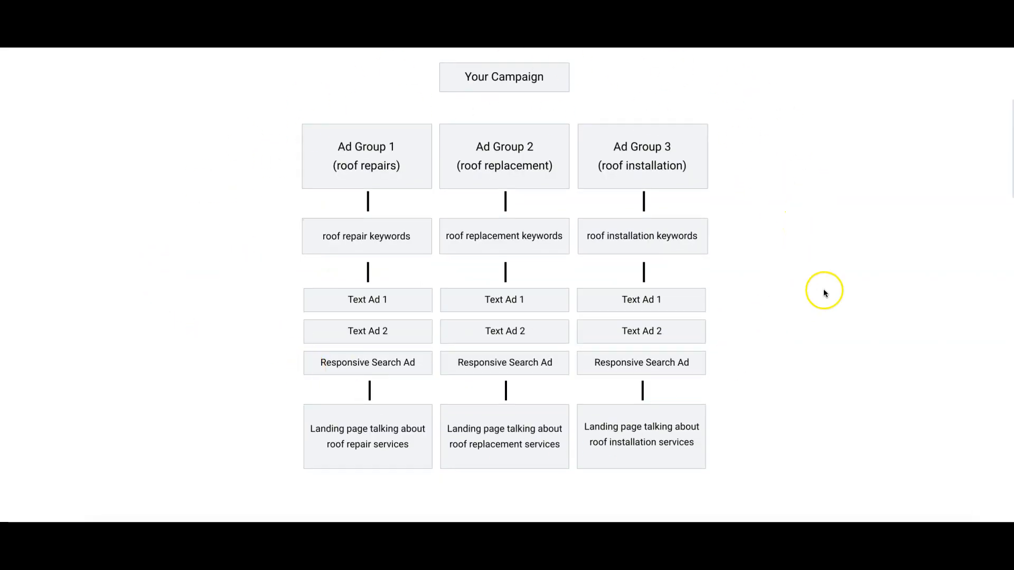
{"action": "mouse_move", "coordinate": [356, 101]}
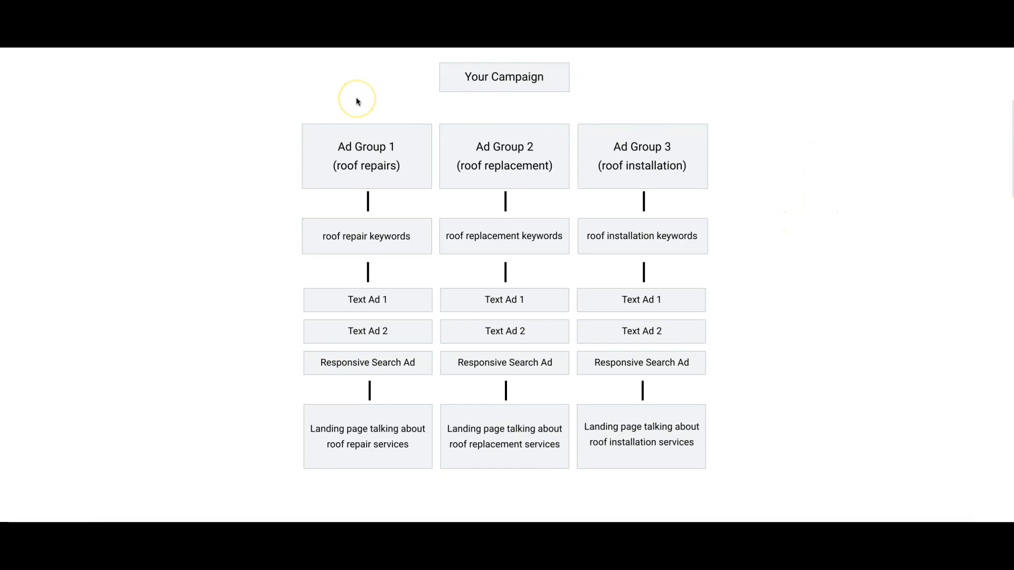
{"action": "mouse_move", "coordinate": [446, 96]}
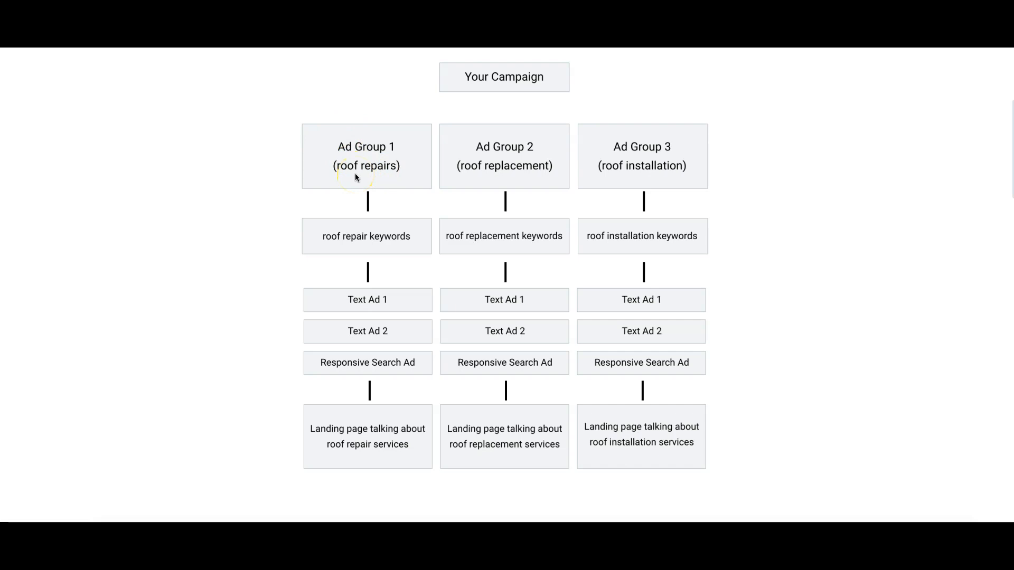
{"action": "mouse_move", "coordinate": [355, 228]}
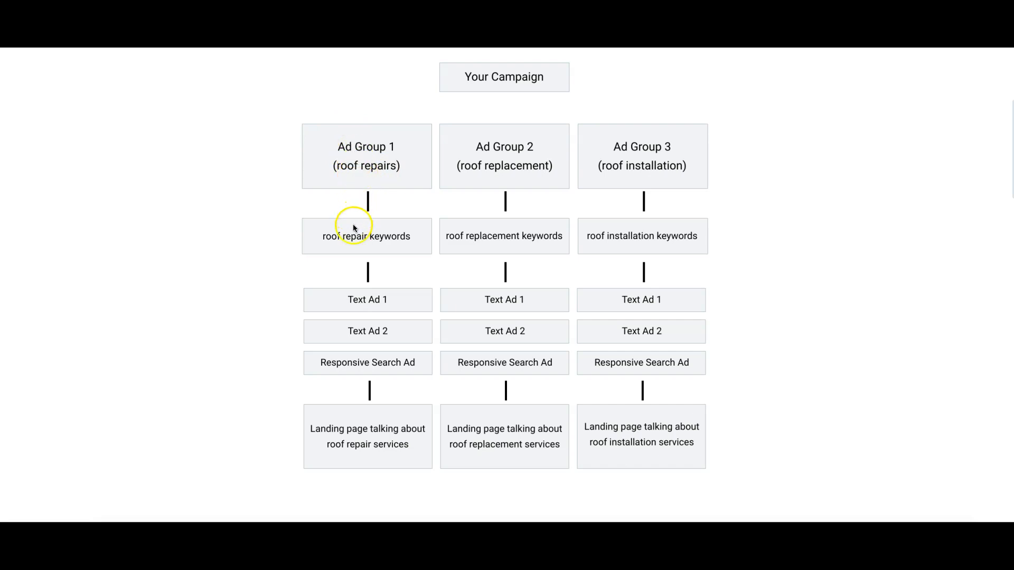
{"action": "mouse_move", "coordinate": [356, 326]}
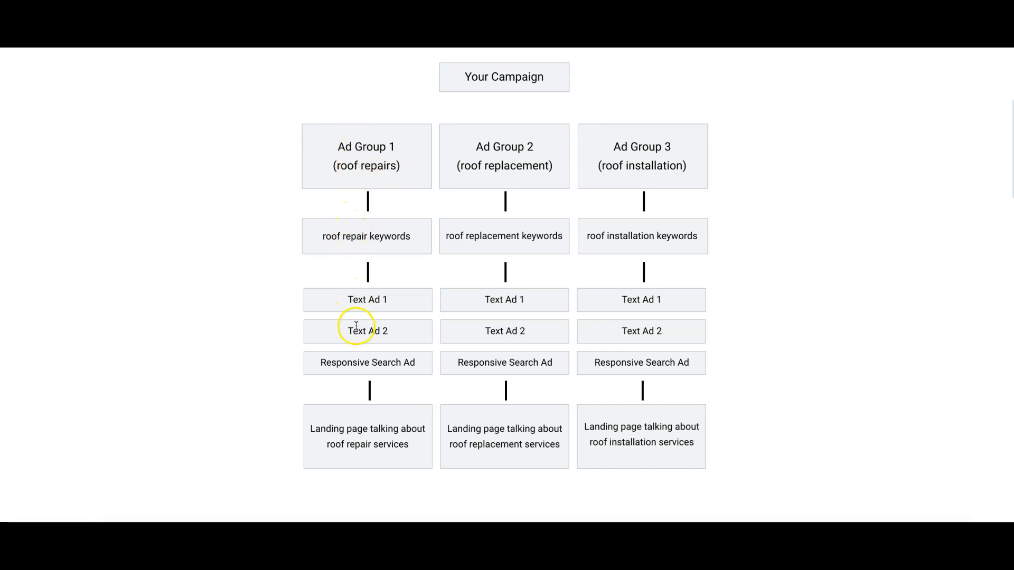